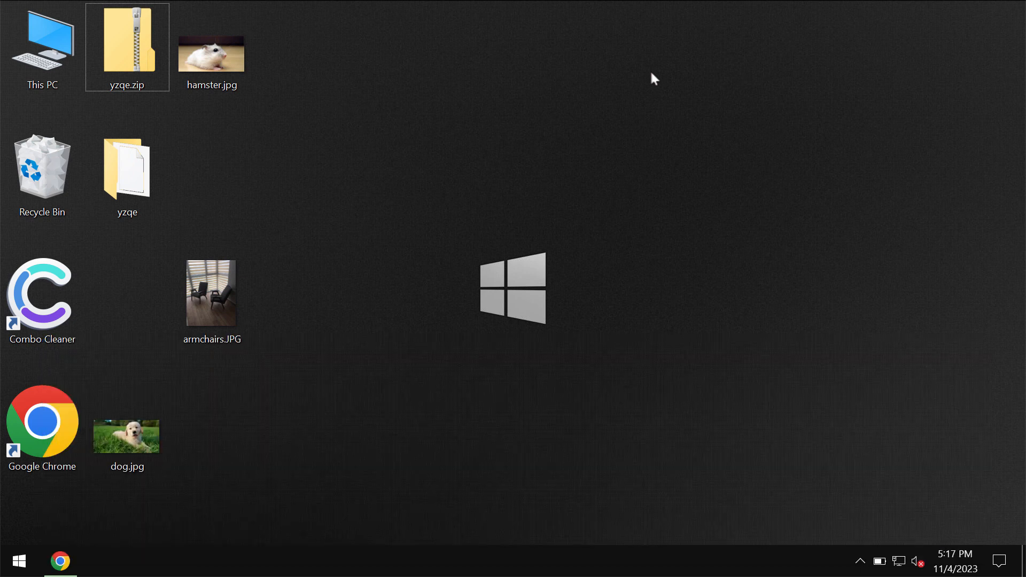
pyautogui.moveTo(293, 53)
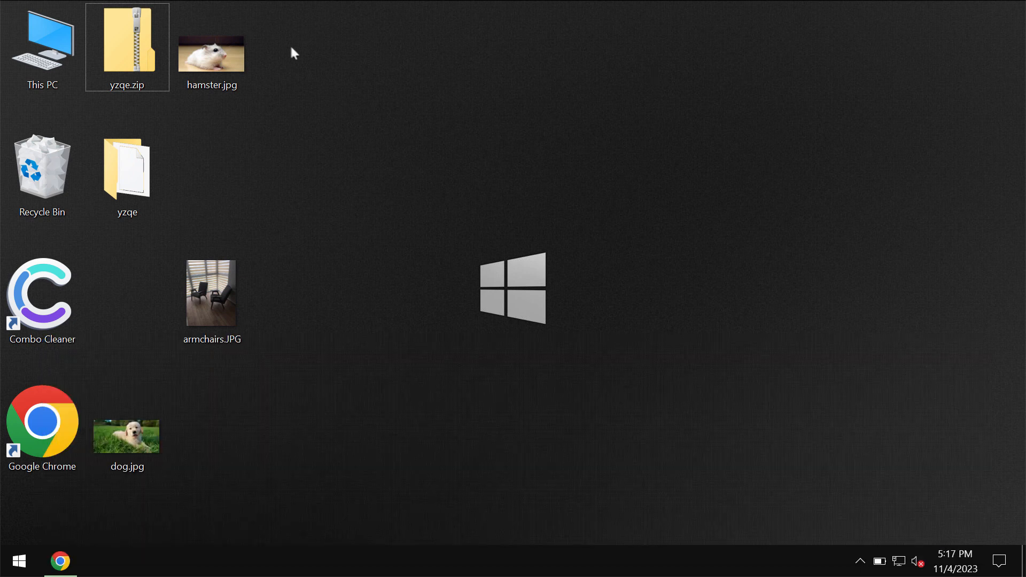
# Step: View and close the hamster, armchairs and dog photos on the desktop
pyautogui.doubleClick(211, 53)
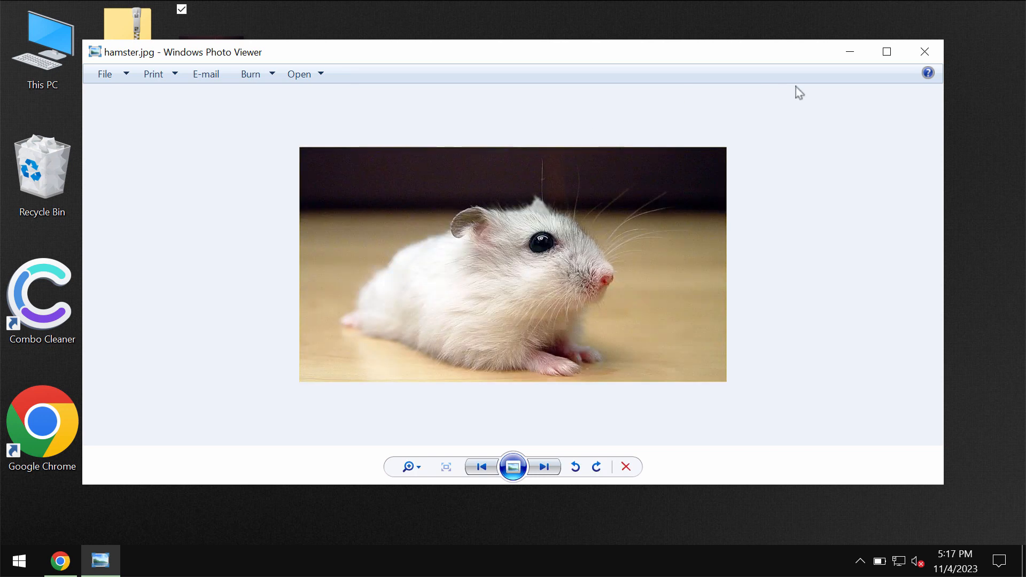
pyautogui.click(923, 52)
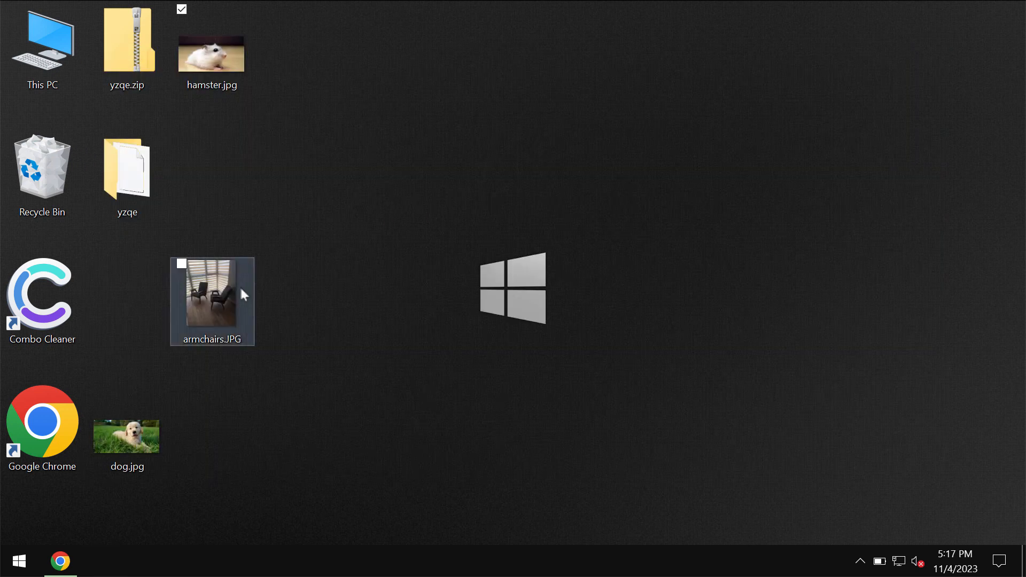
pyautogui.doubleClick(212, 298)
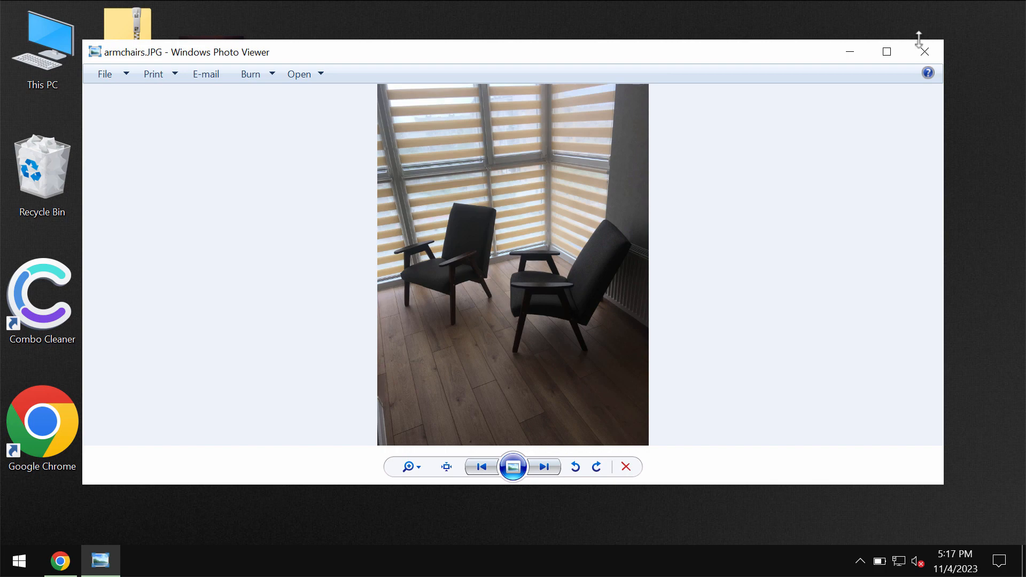
pyautogui.click(924, 52)
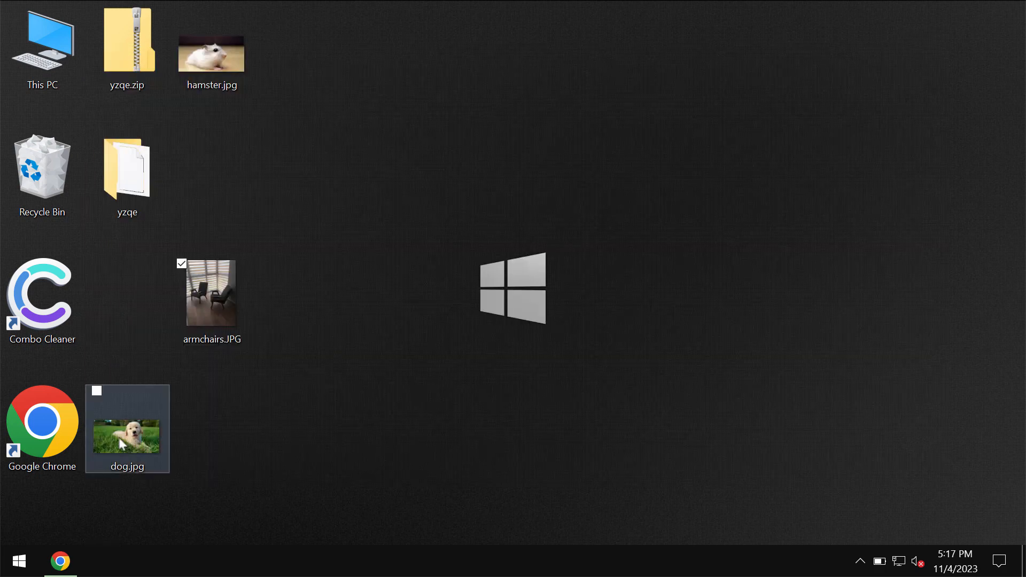
pyautogui.doubleClick(127, 434)
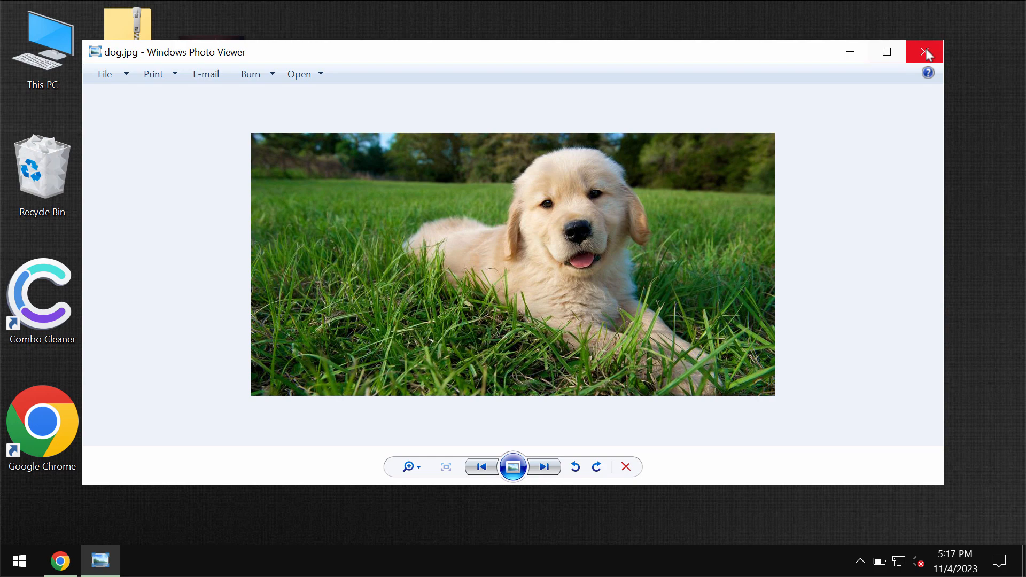
pyautogui.click(544, 467)
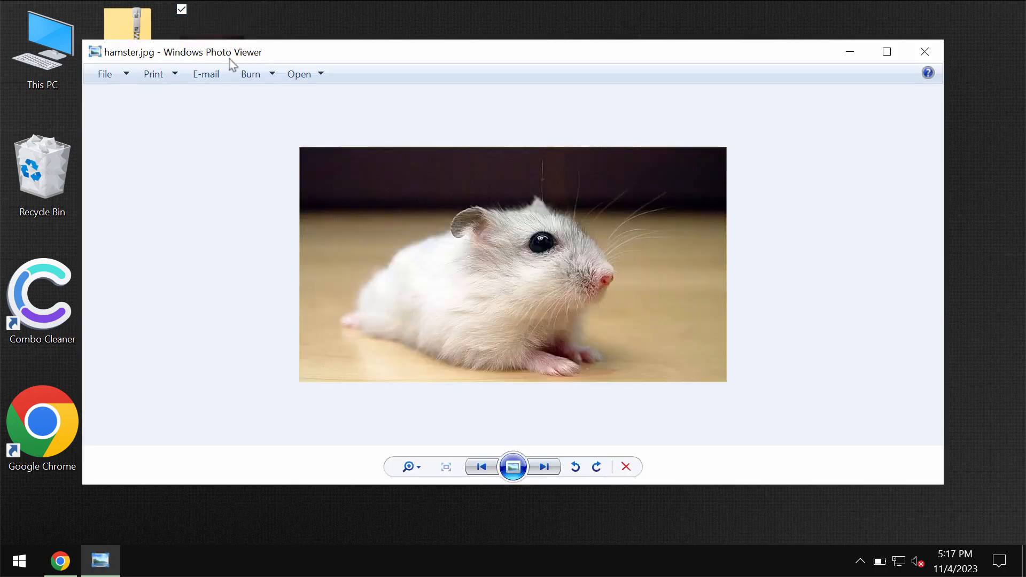
pyautogui.moveTo(925, 52)
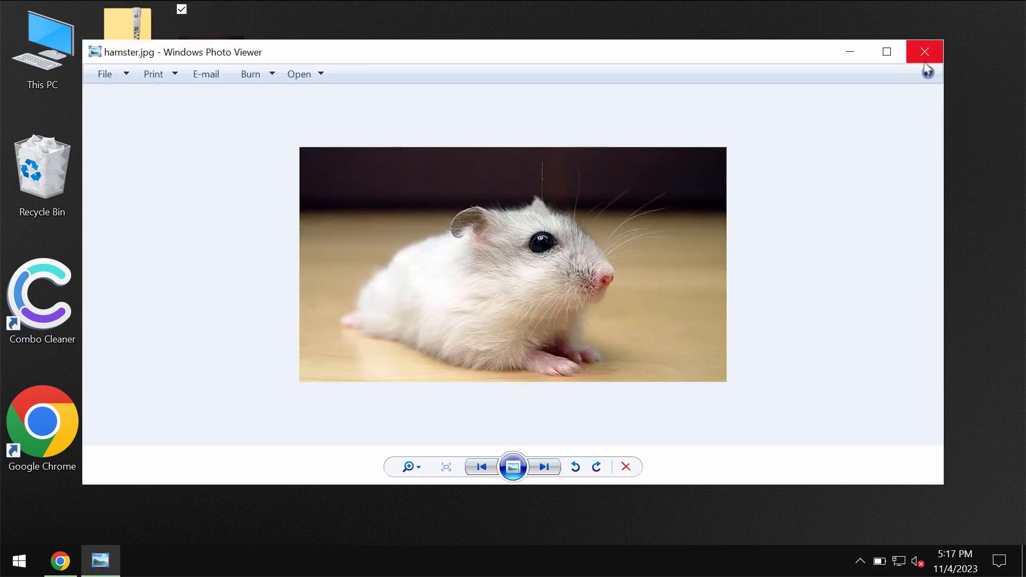
pyautogui.click(925, 51)
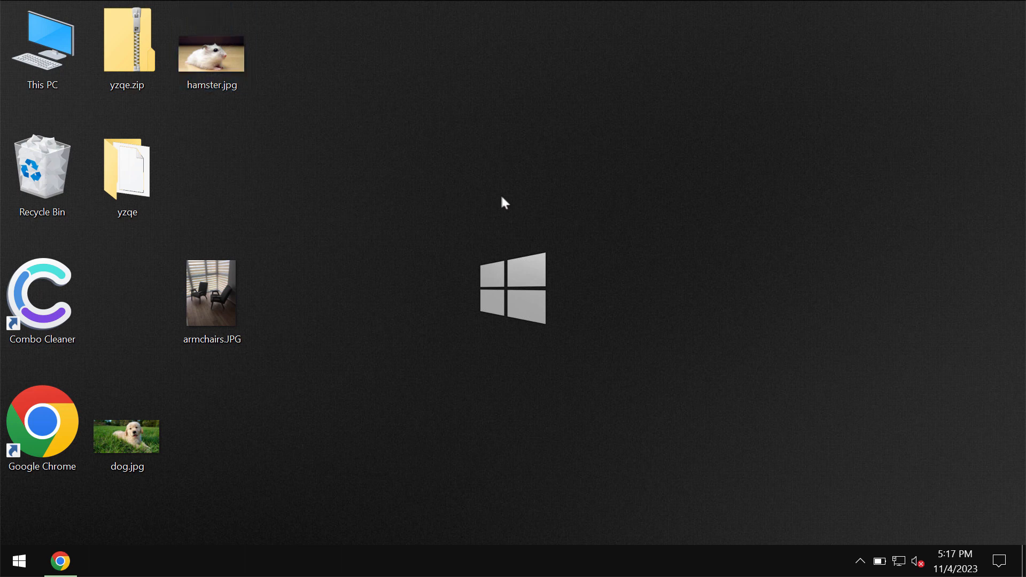
pyautogui.moveTo(483, 164)
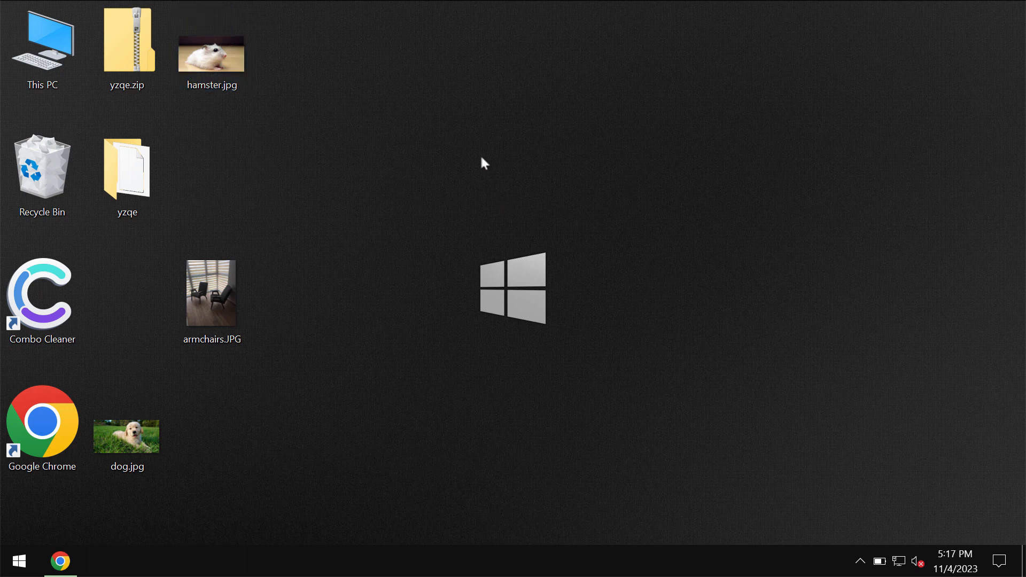
pyautogui.moveTo(368, 170)
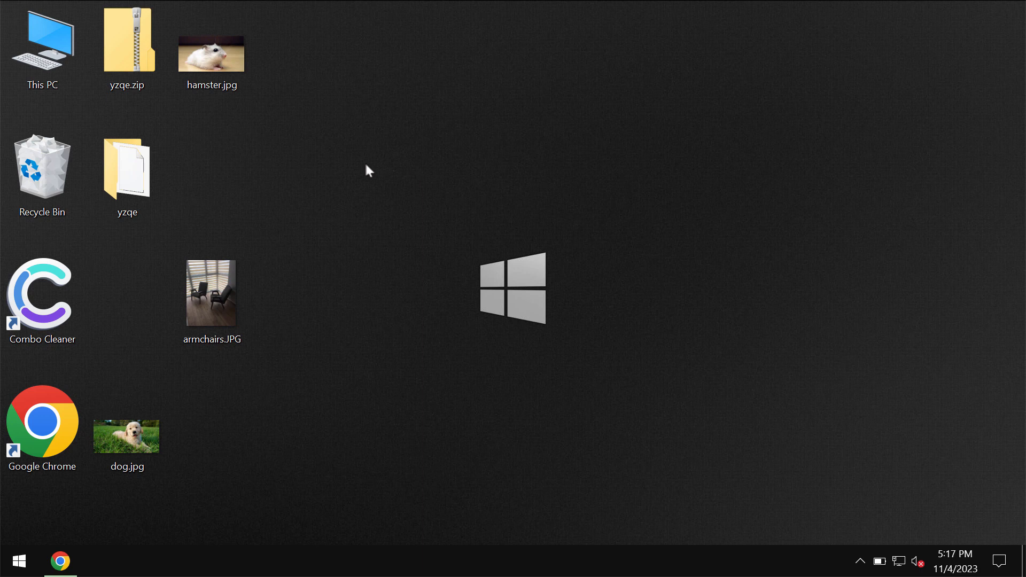
# Step: Bring up the Start quick menu's Shut down or sign out options
pyautogui.click(126, 435)
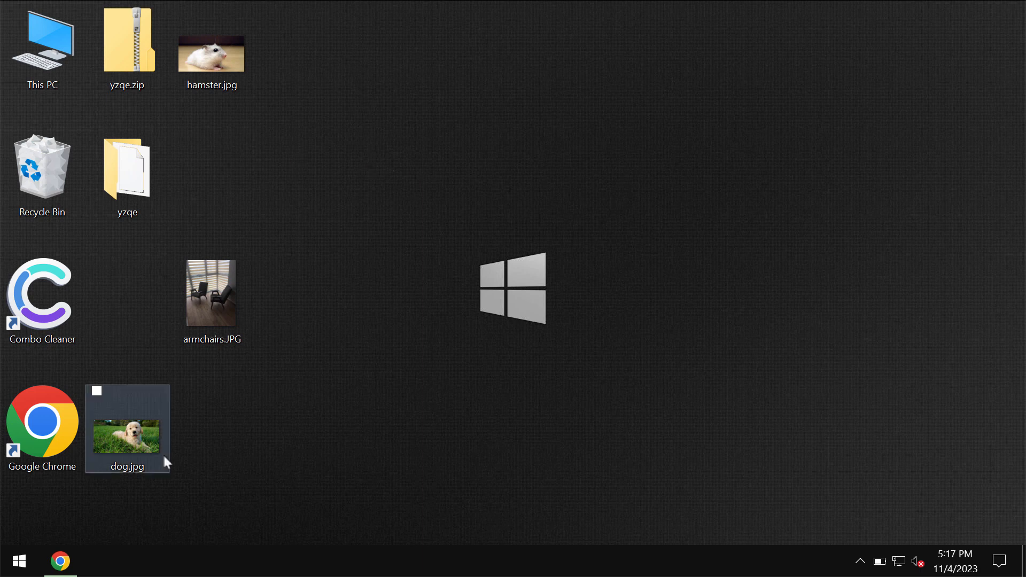
pyautogui.rightClick(19, 561)
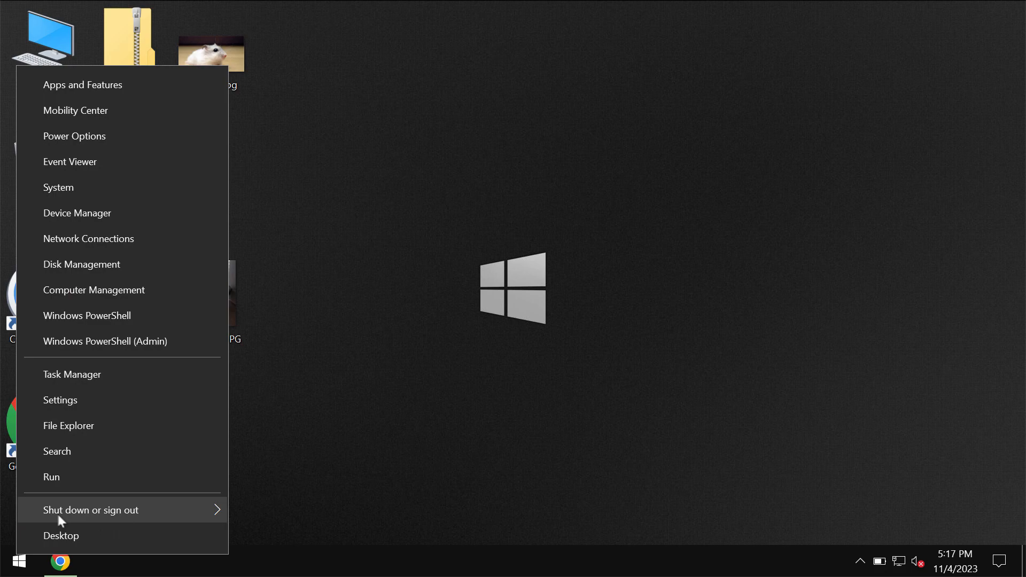
pyautogui.click(91, 510)
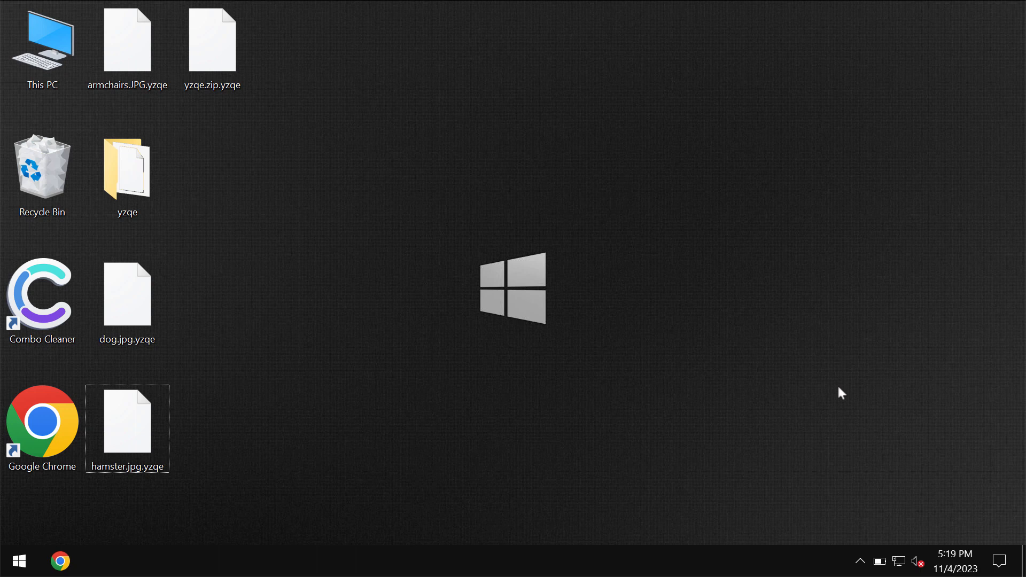
pyautogui.moveTo(228, 145)
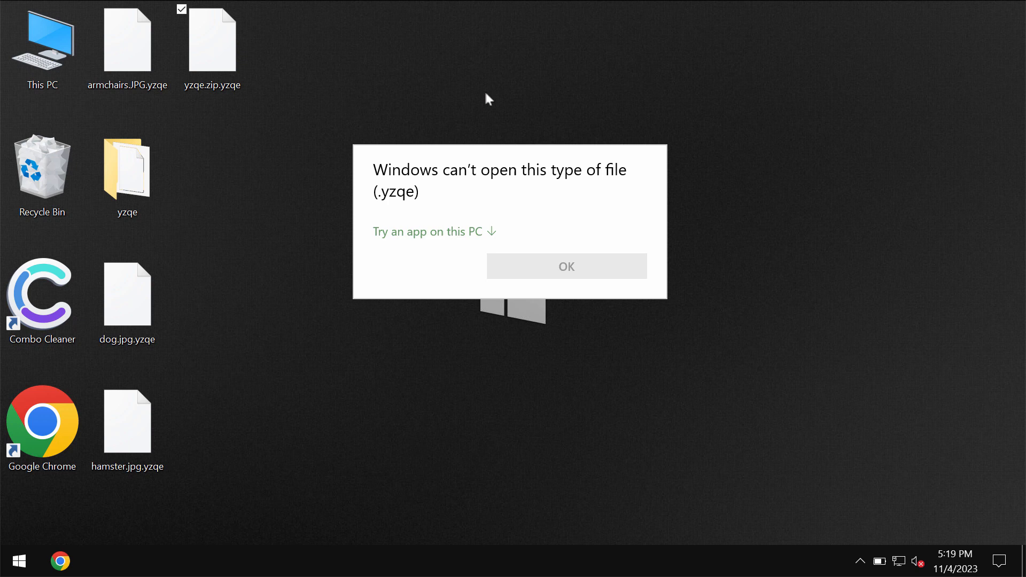
# Step: Dismiss the 'Windows can't open this type of file (.yzqe)' message with OK
pyautogui.click(566, 266)
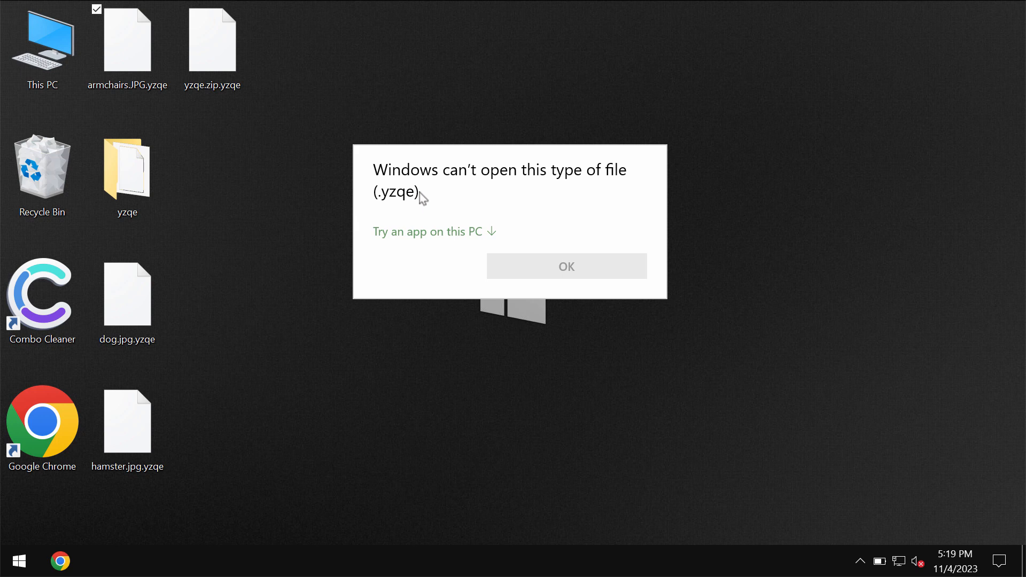
pyautogui.moveTo(566, 266)
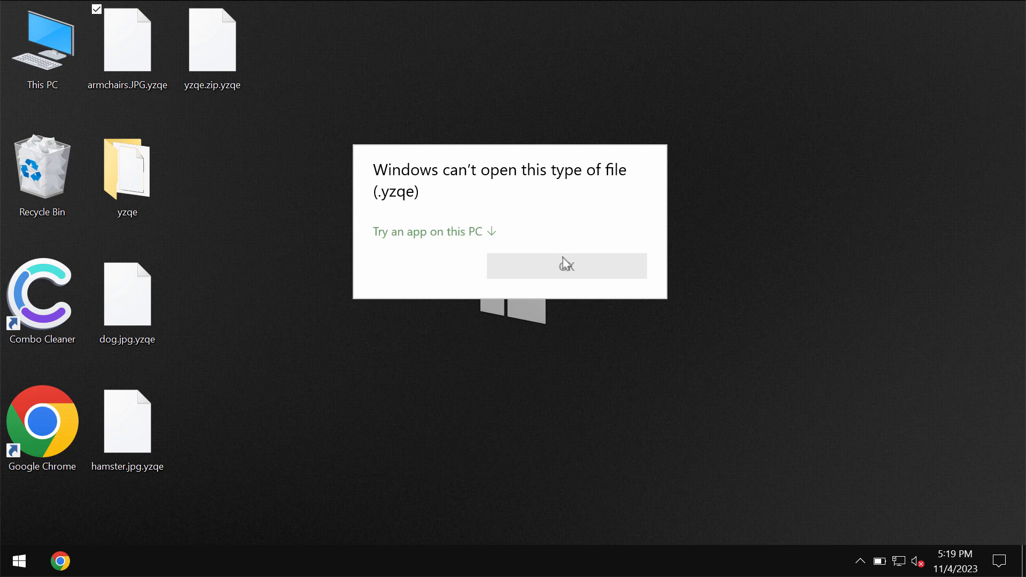
pyautogui.moveTo(719, 202)
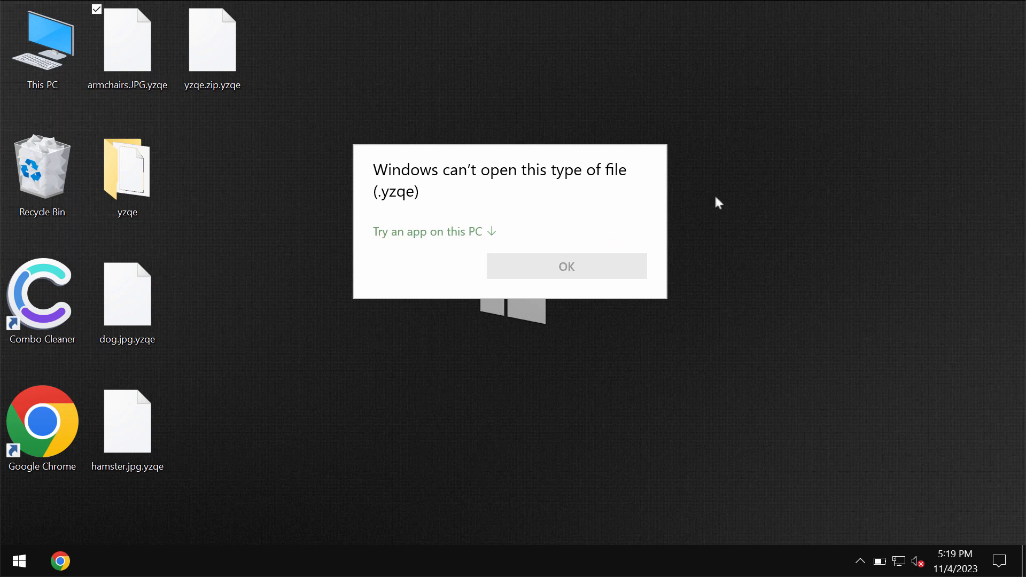
pyautogui.click(566, 265)
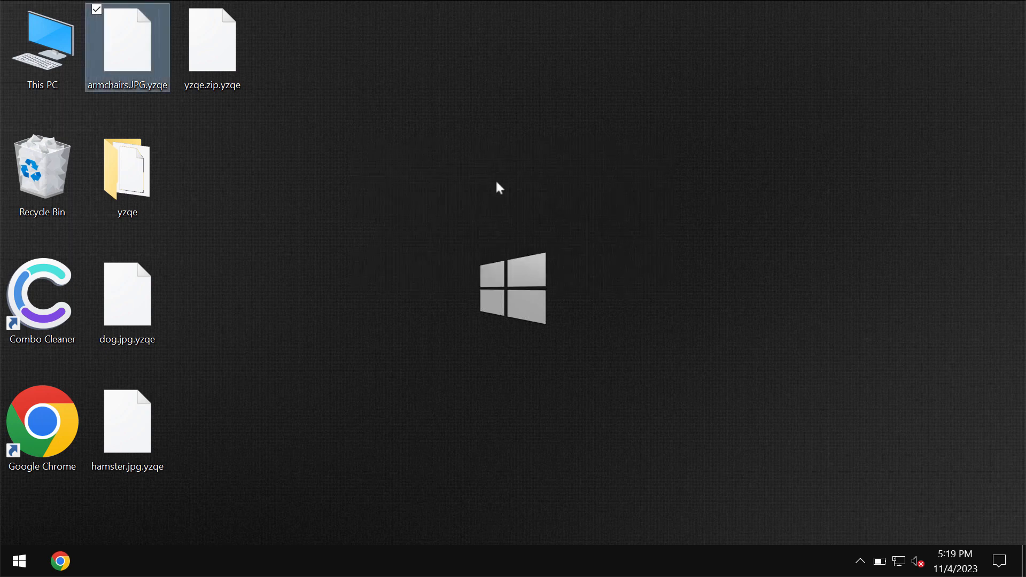
pyautogui.moveTo(364, 200)
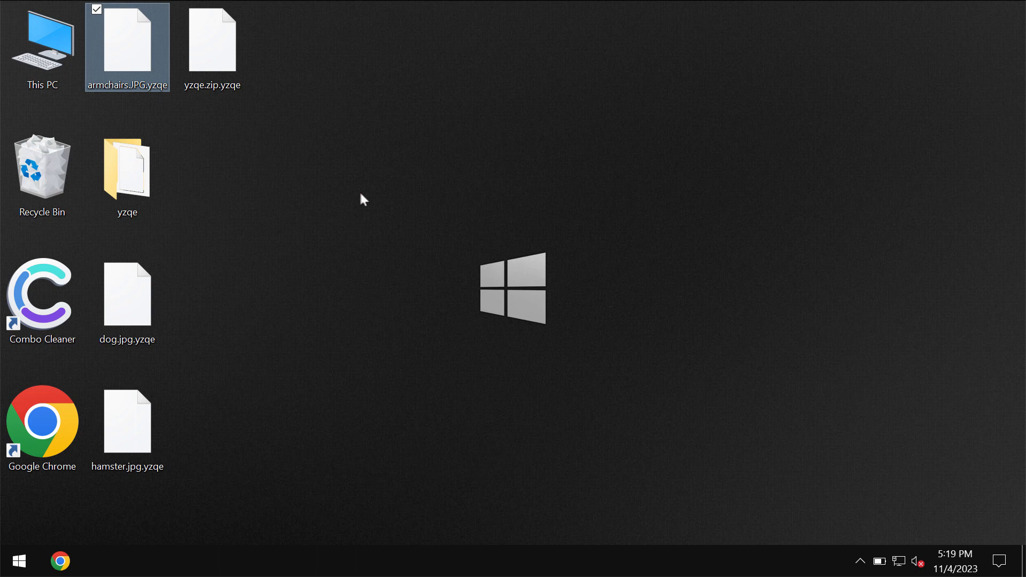
pyautogui.moveTo(597, 152)
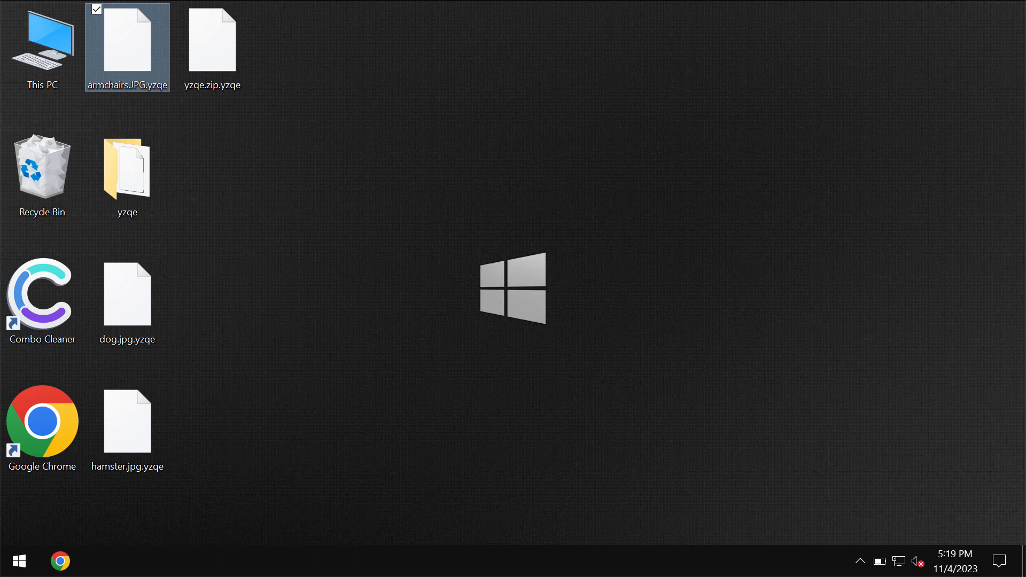
pyautogui.moveTo(228, 339)
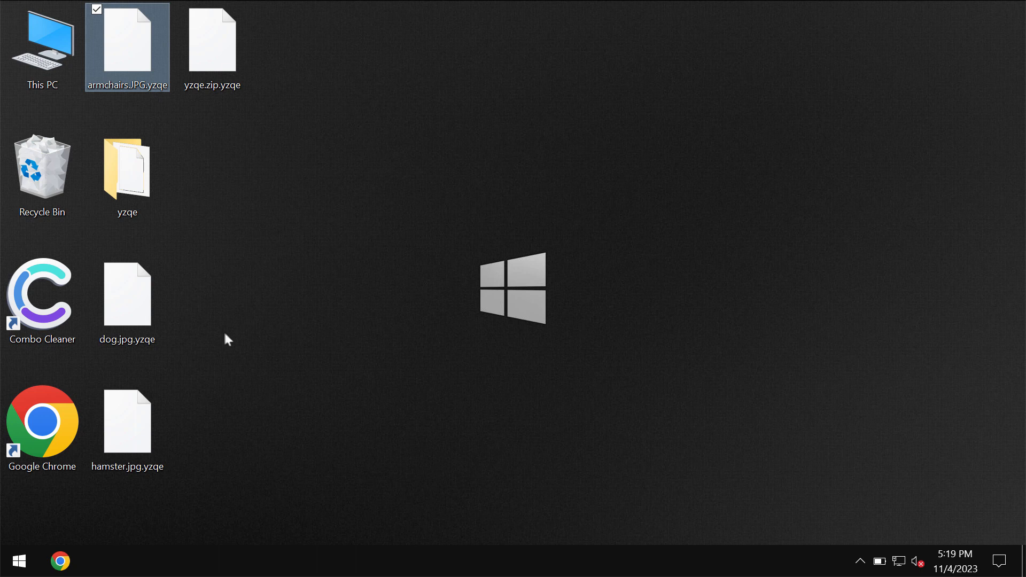
# Step: Launch Combo Cleaner from its desktop shortcut and close the Chrome window
pyautogui.click(41, 294)
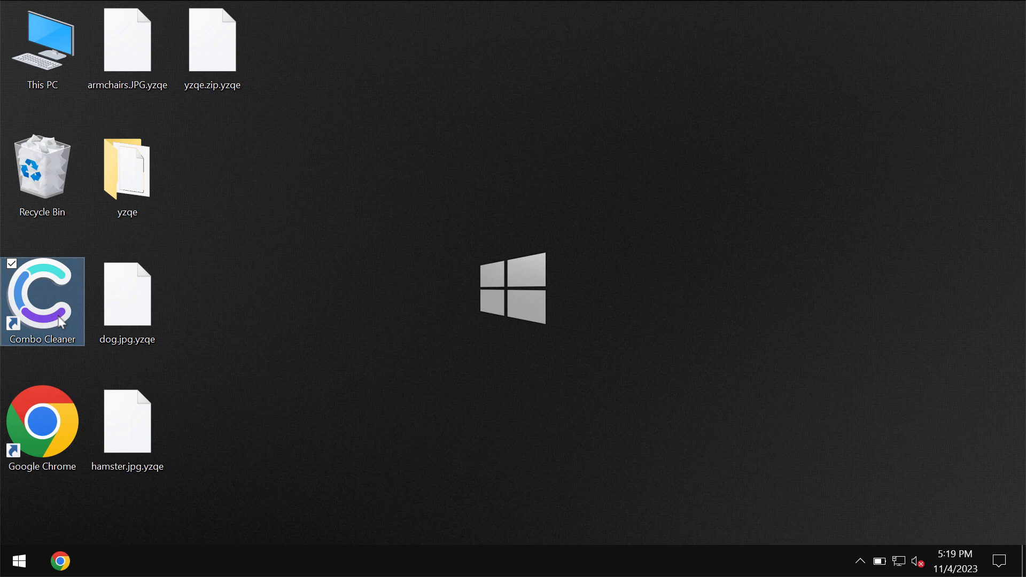
pyautogui.doubleClick(41, 294)
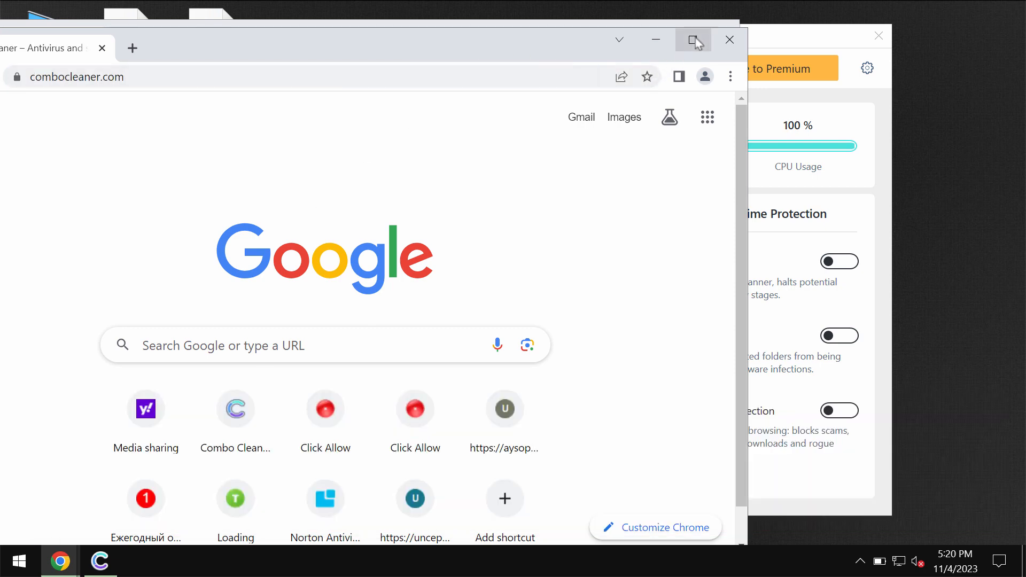
pyautogui.click(693, 39)
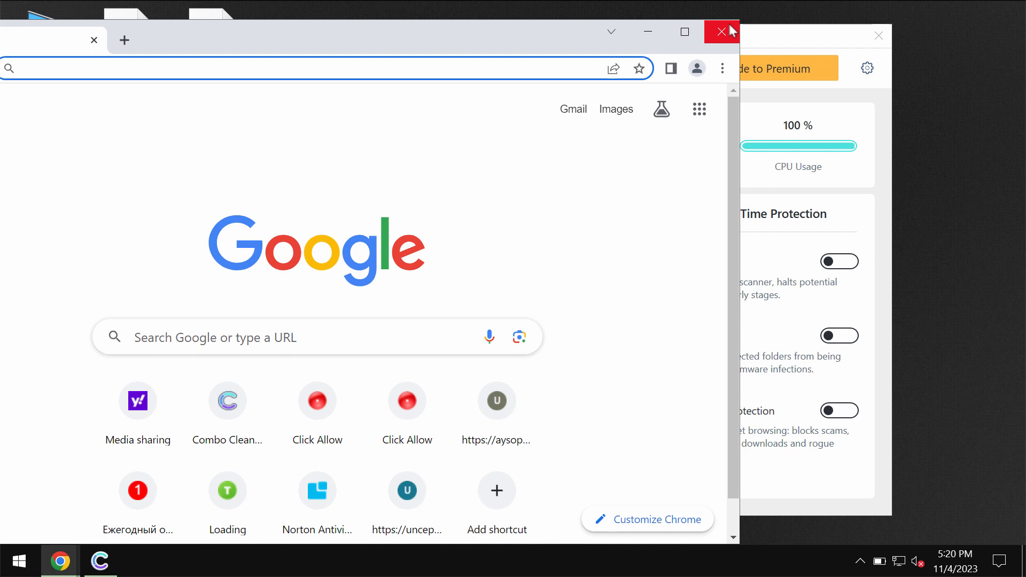
pyautogui.click(723, 32)
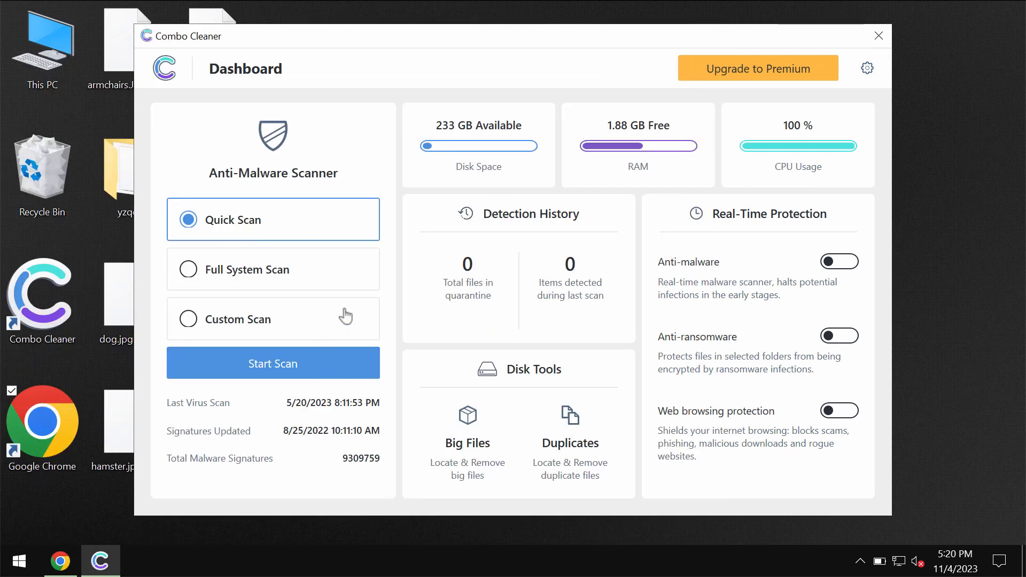
pyautogui.moveTo(288, 219)
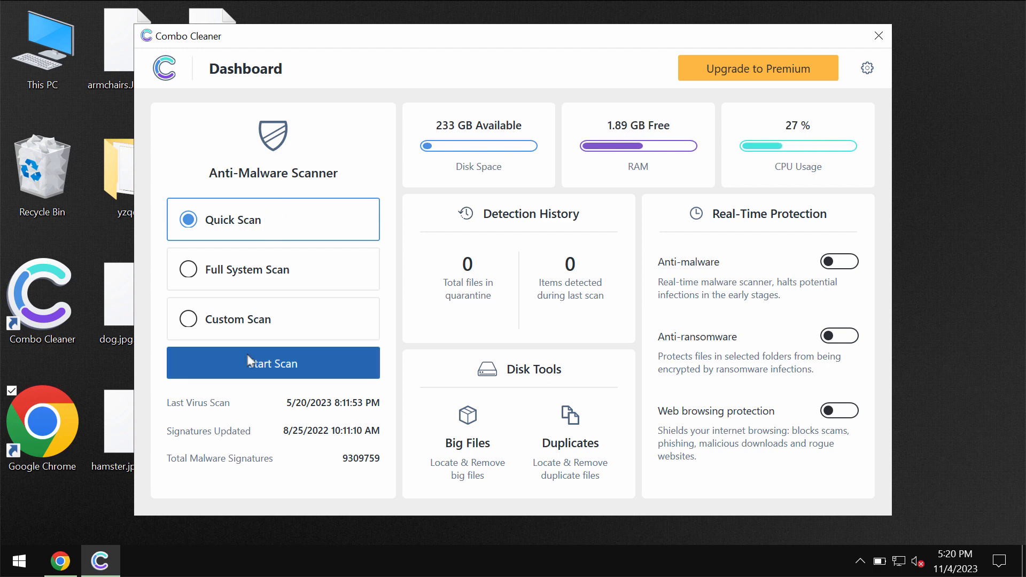
# Step: Start a Quick Scan from the Combo Cleaner Dashboard
pyautogui.click(273, 364)
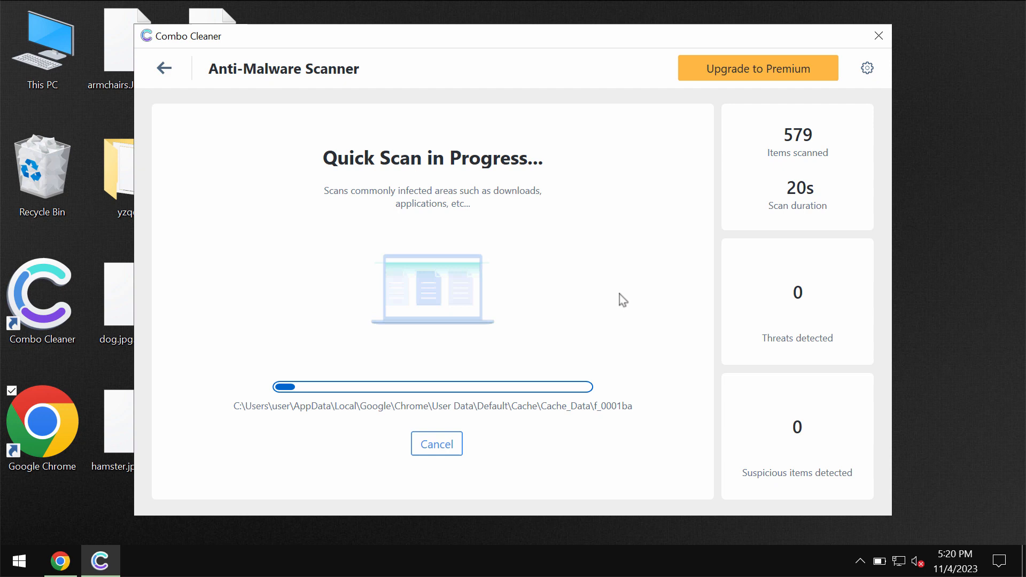
pyautogui.moveTo(733, 207)
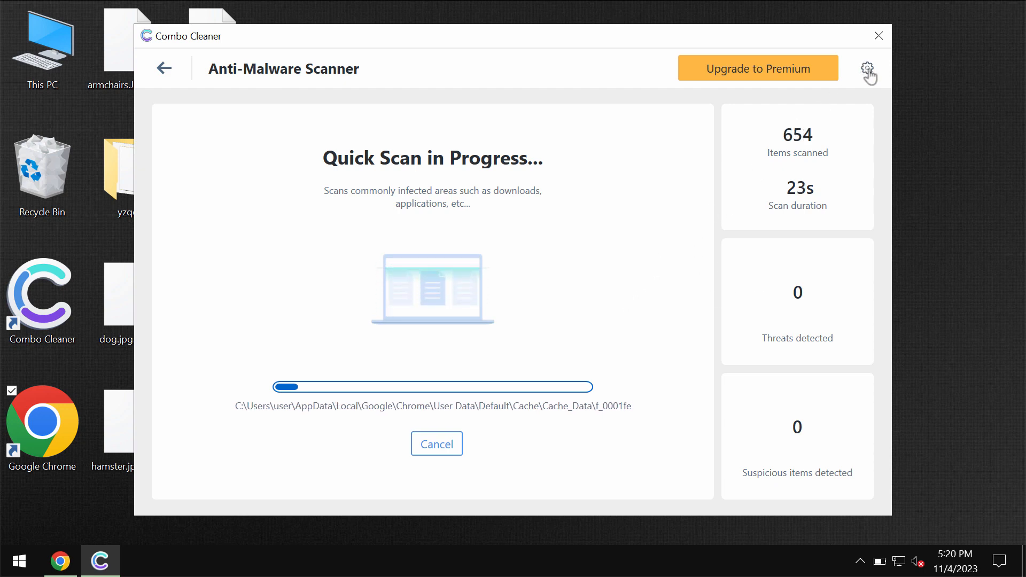
# Step: View the Anti-Ransomware settings, then open the Upgrade to Premium page
pyautogui.click(868, 68)
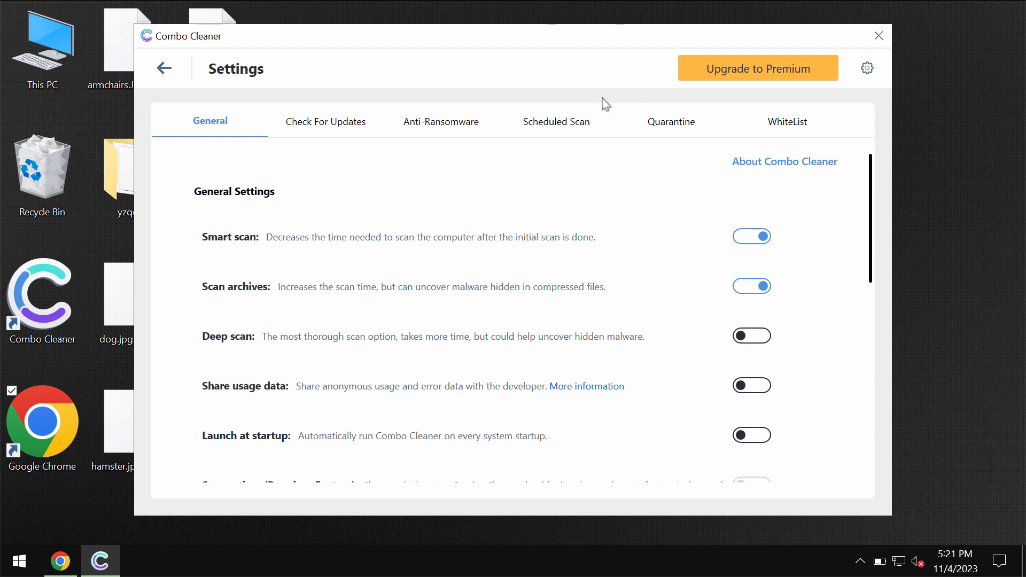
pyautogui.click(441, 122)
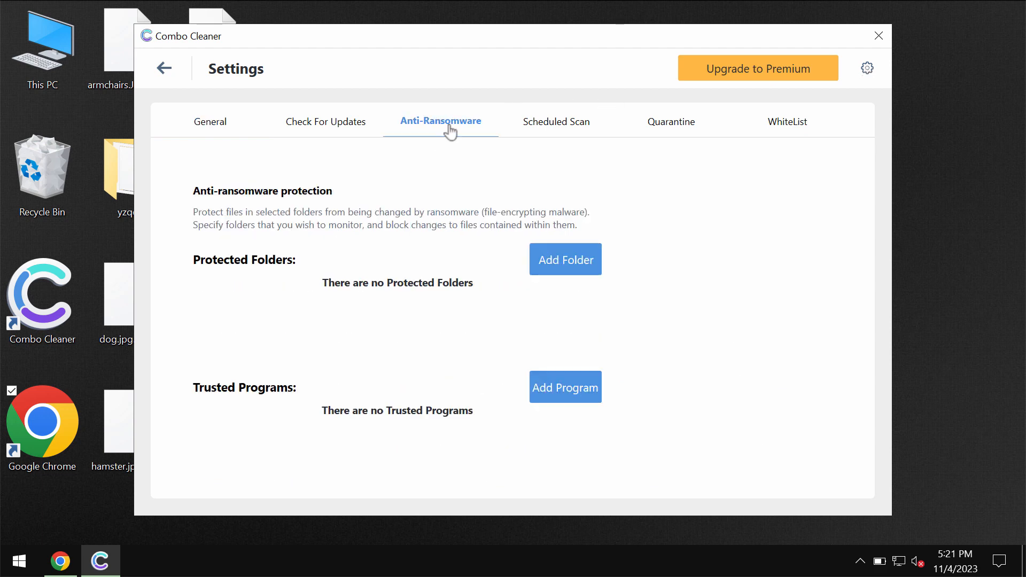
pyautogui.moveTo(450, 131)
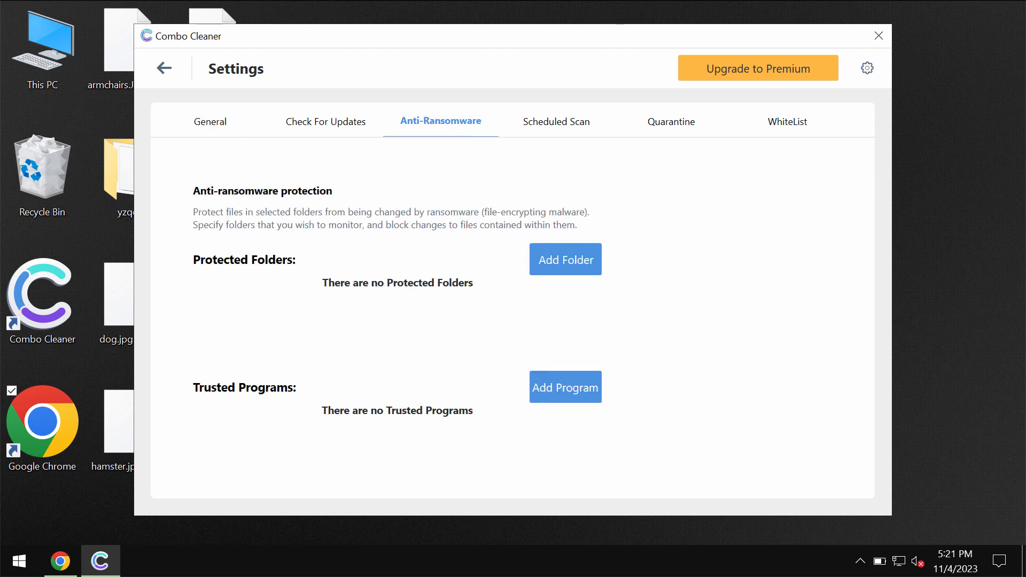
pyautogui.moveTo(588, 97)
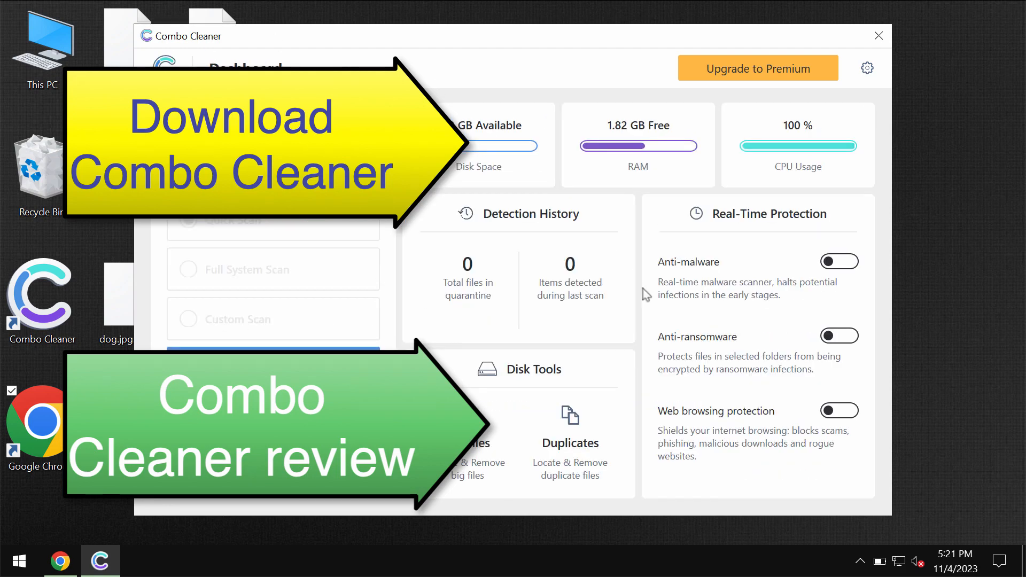
pyautogui.click(758, 67)
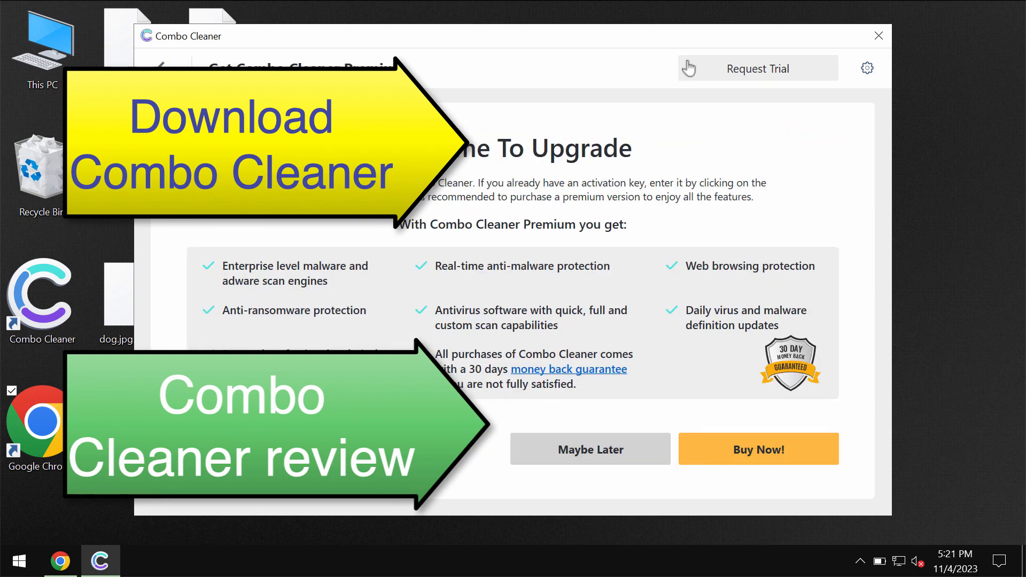